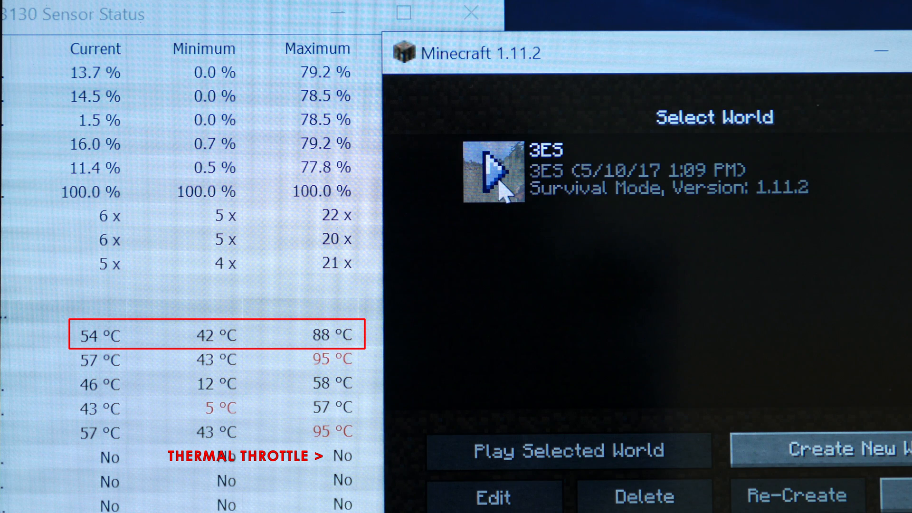
Load the 3ES survival world while HWiNFO shows CPU temperatures around 55 °C
click(570, 449)
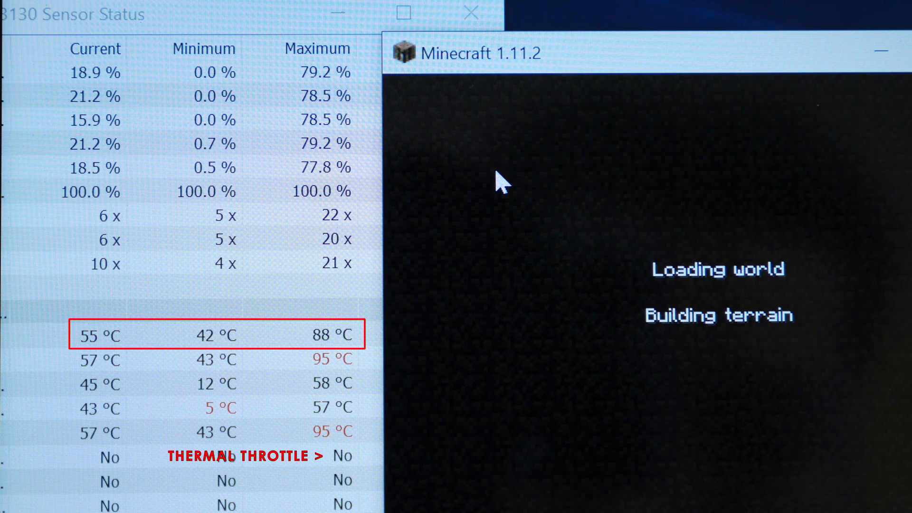
mouse_move(528, 170)
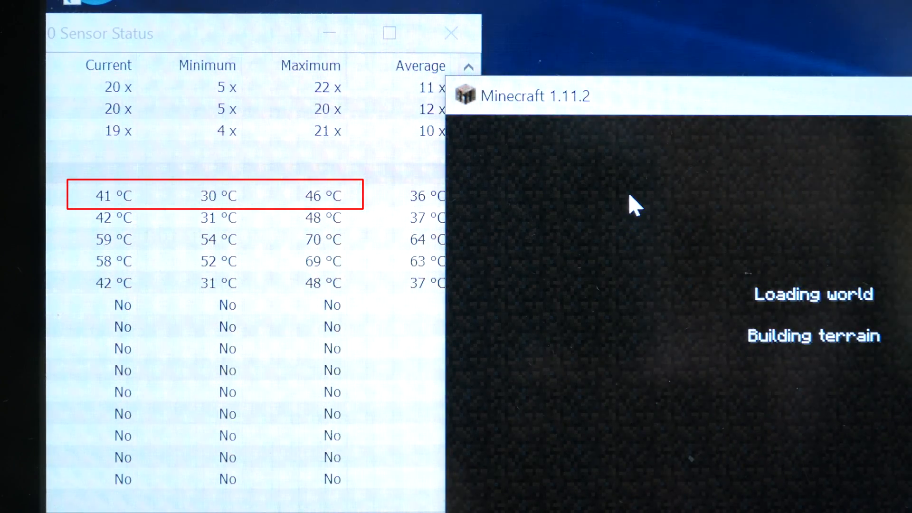
mouse_move(676, 175)
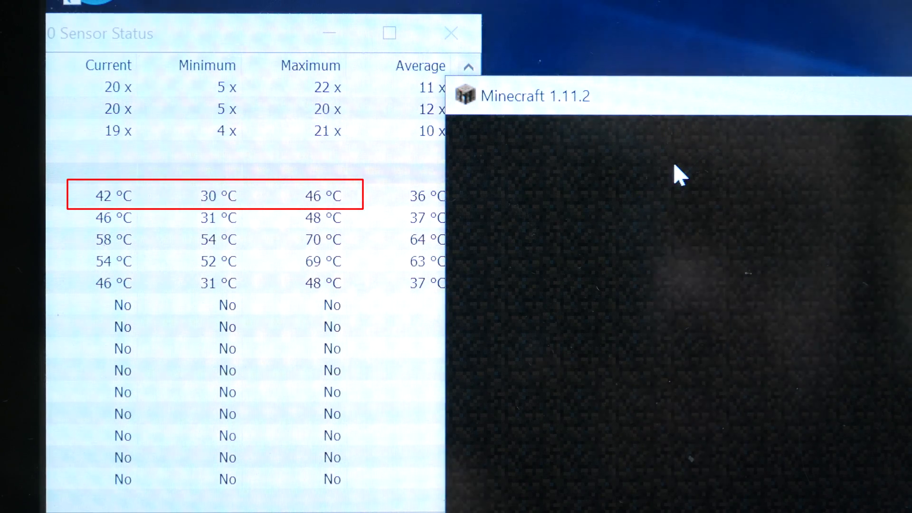